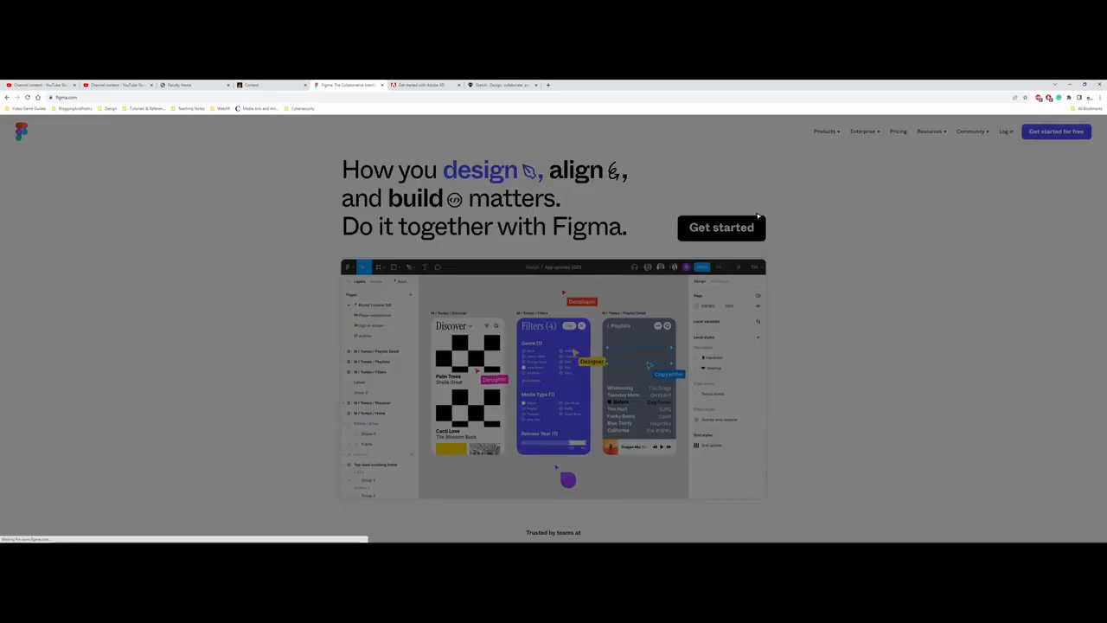
- Sign in to Figma with the Google account to reach the file browser
left_click(721, 227)
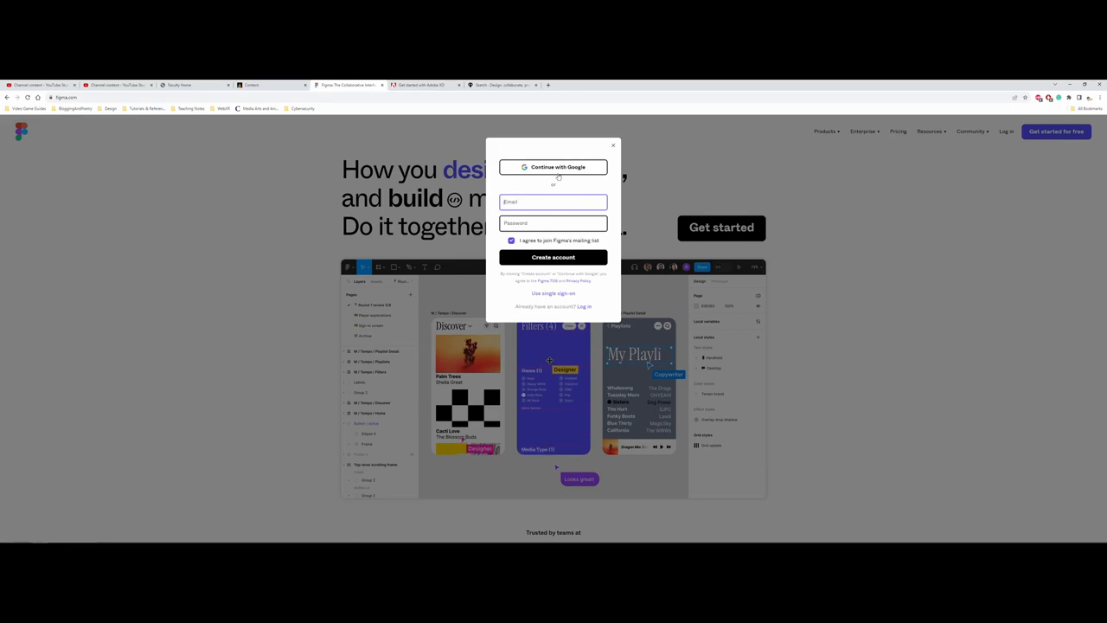
left_click(553, 166)
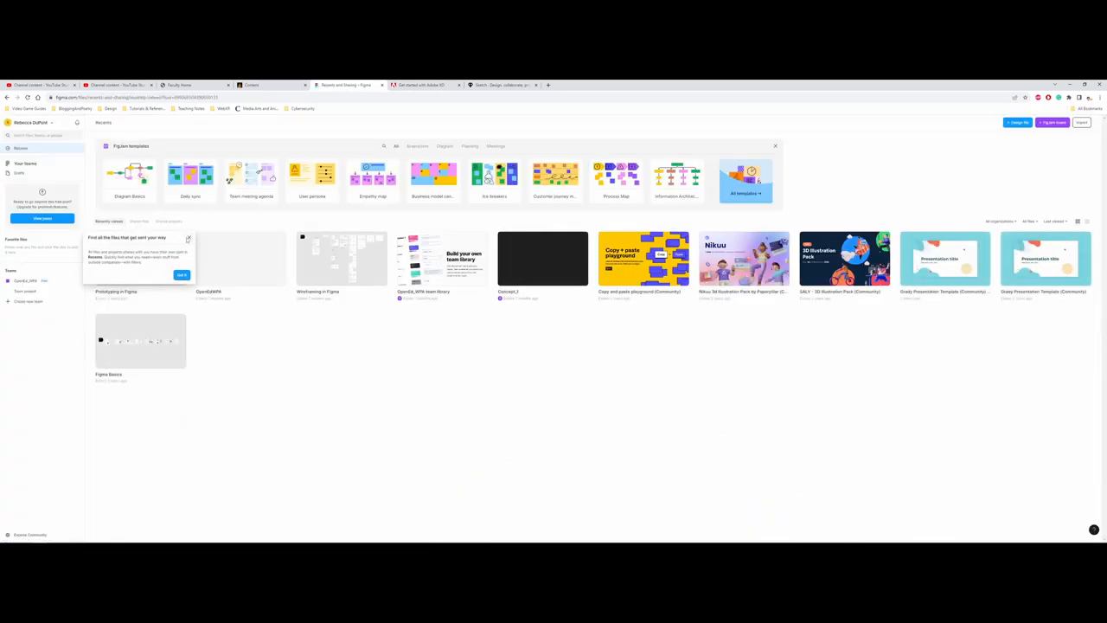
- Dismiss the shared-files tip and open the 'Prototyping in Figma' file
left_click(186, 239)
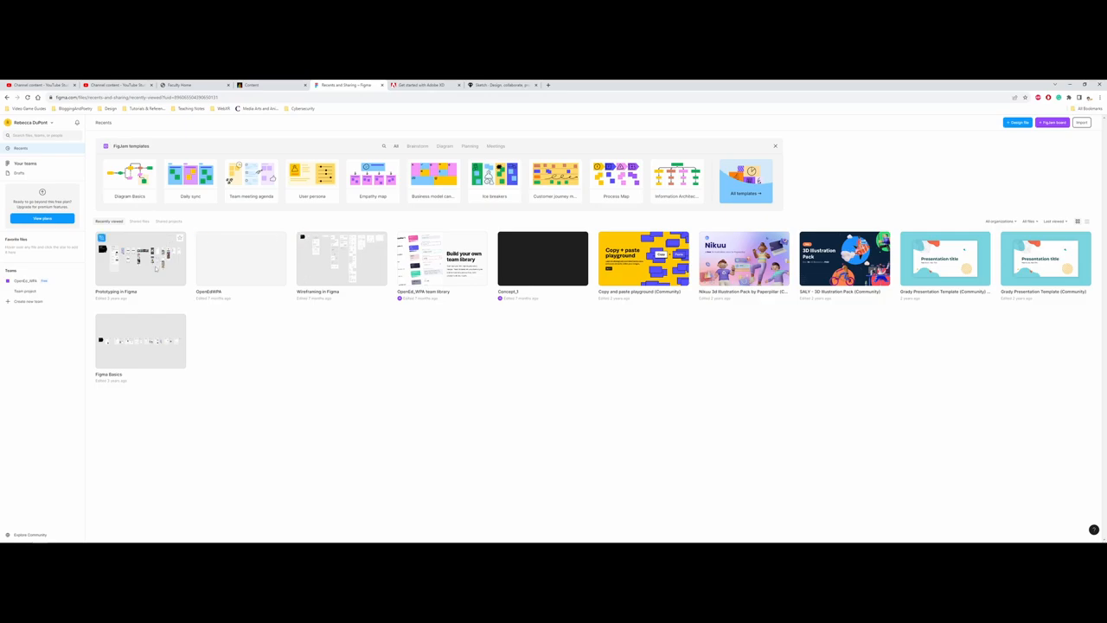
double_click(140, 258)
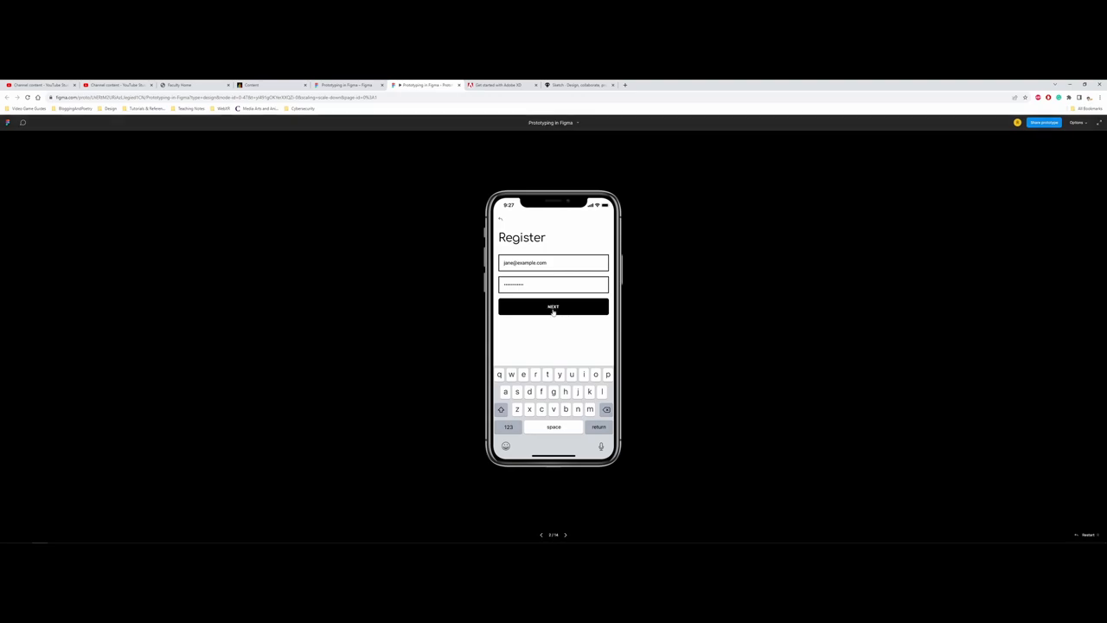
- Advance the prototype from Register through Discover to Chats and adjust the player's display option
left_click(553, 308)
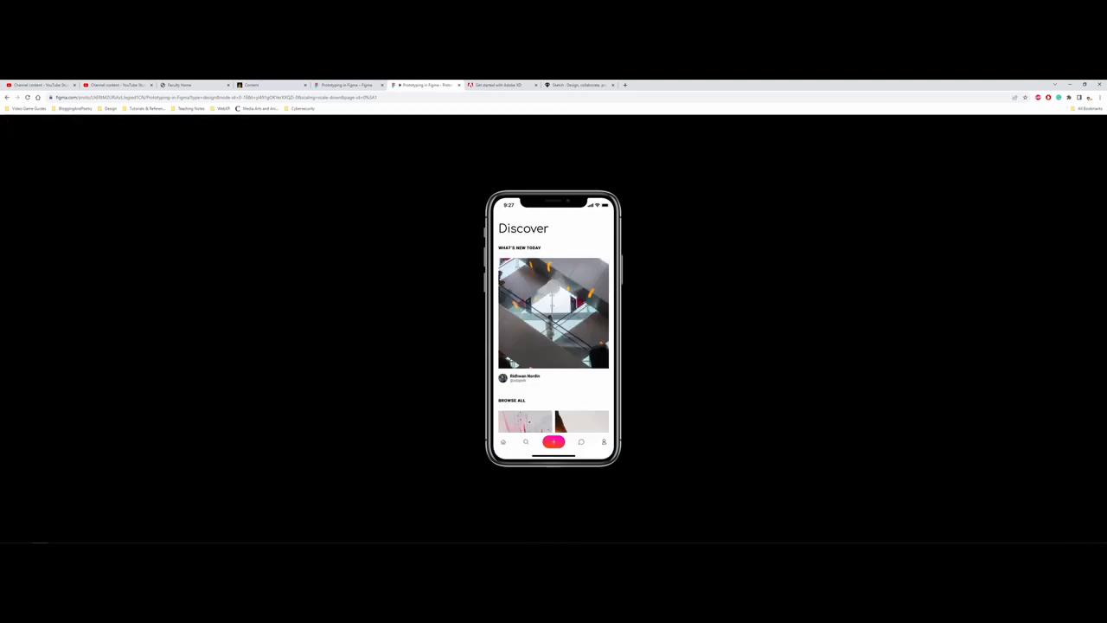
scroll("down", 3)
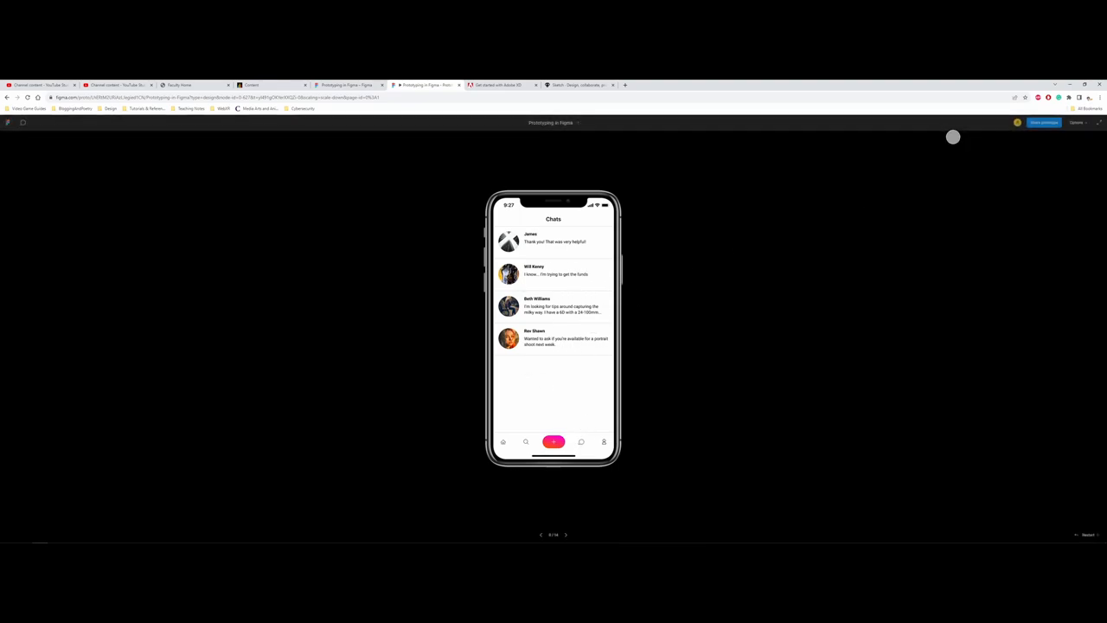
left_click(1079, 121)
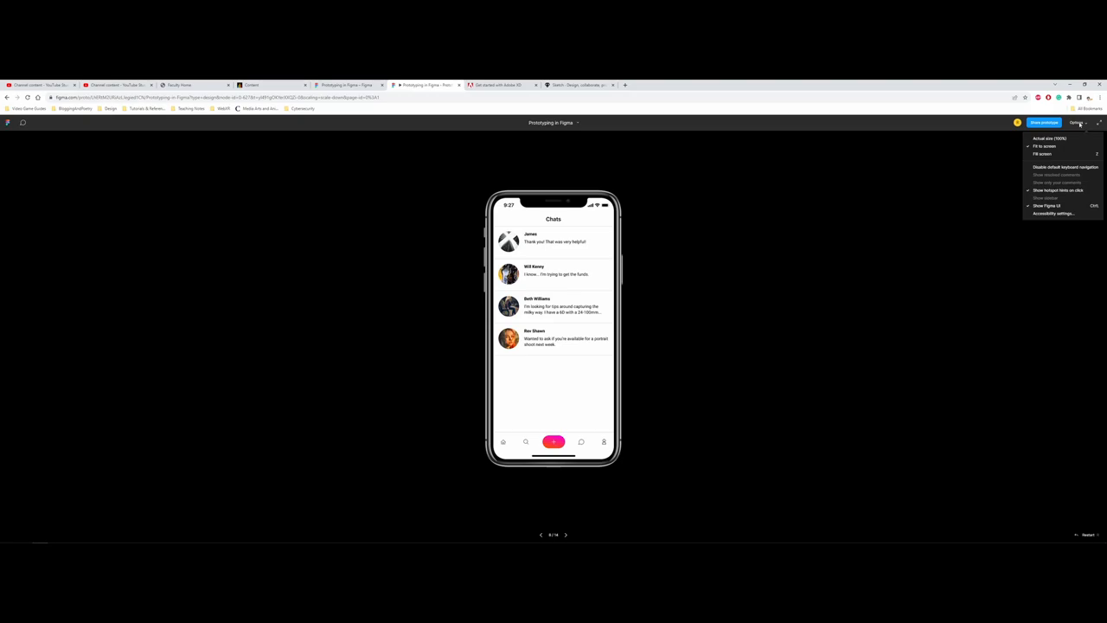
left_click(1077, 121)
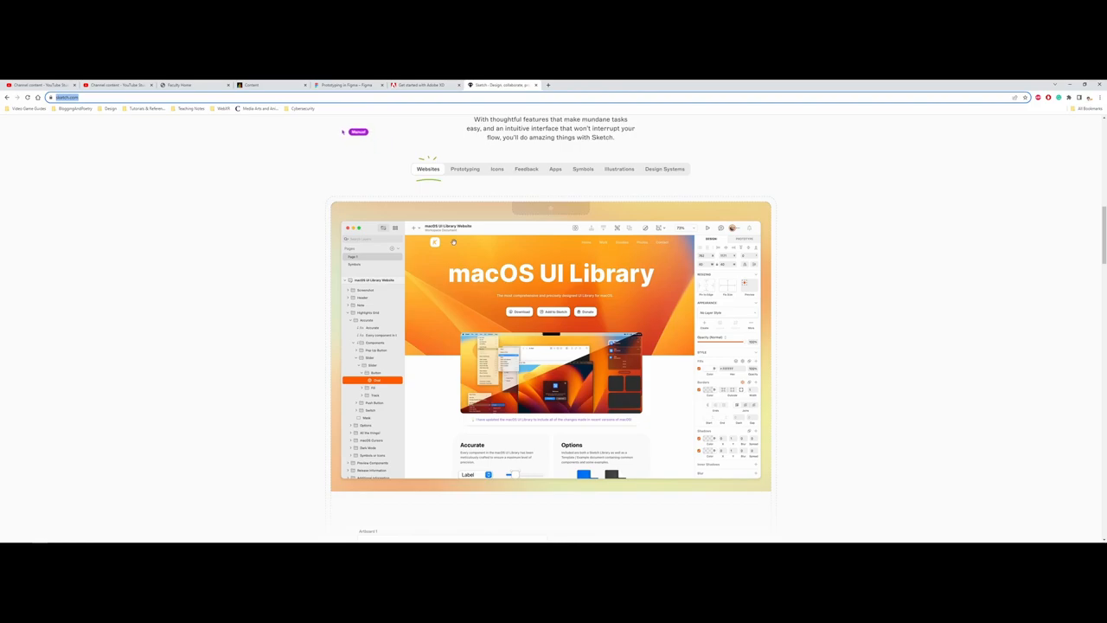
- Switch the Sketch feature showcase from the Websites example to Prototyping
left_click(464, 169)
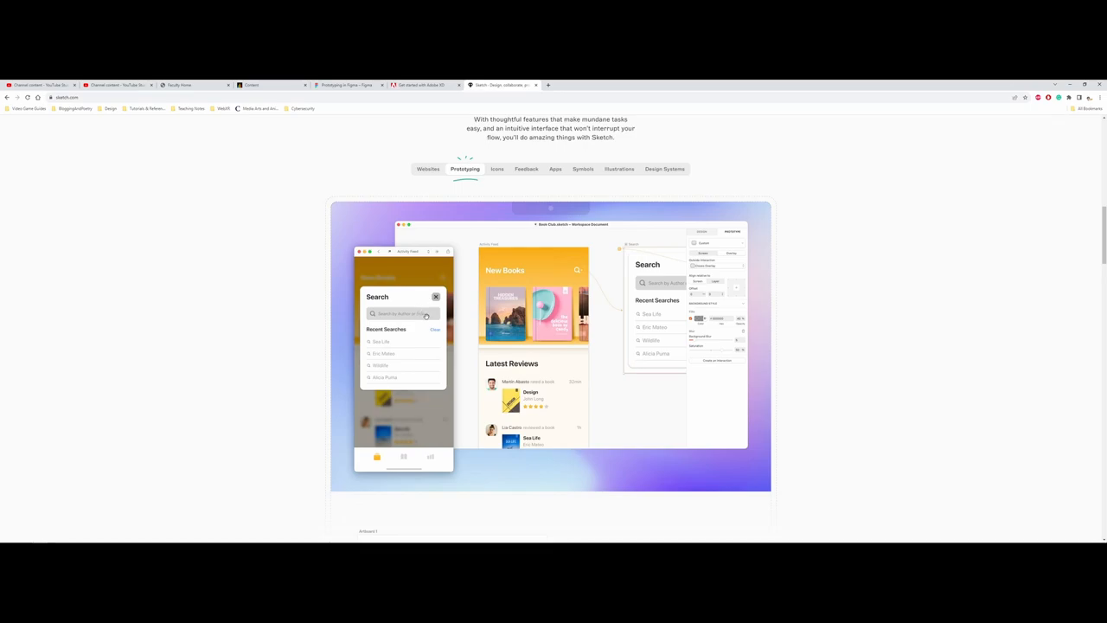
mouse_move(637, 191)
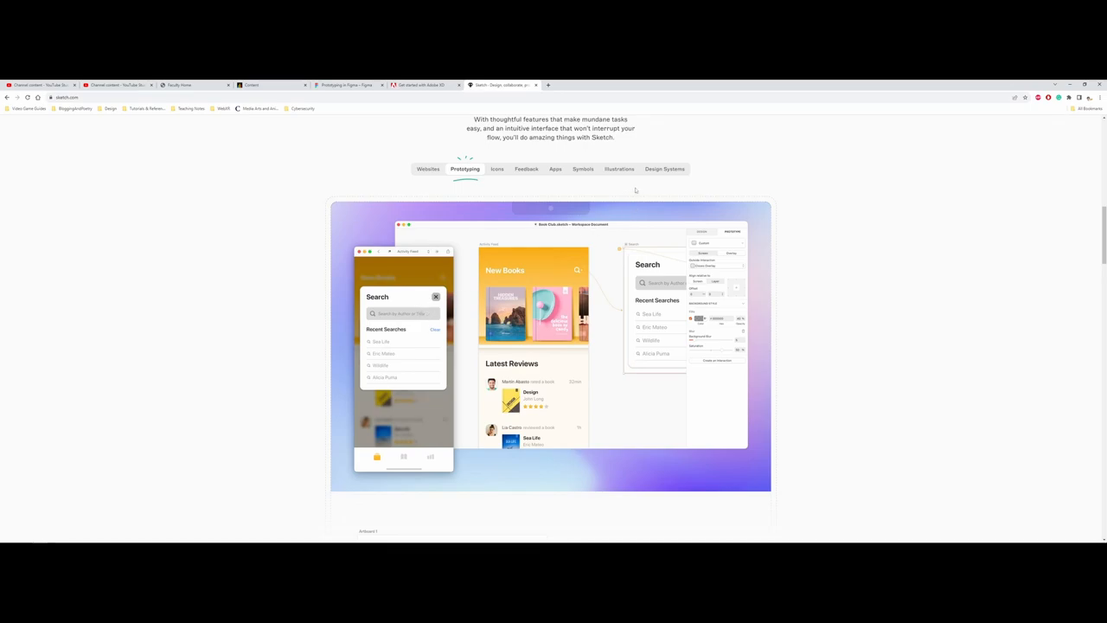
mouse_move(621, 197)
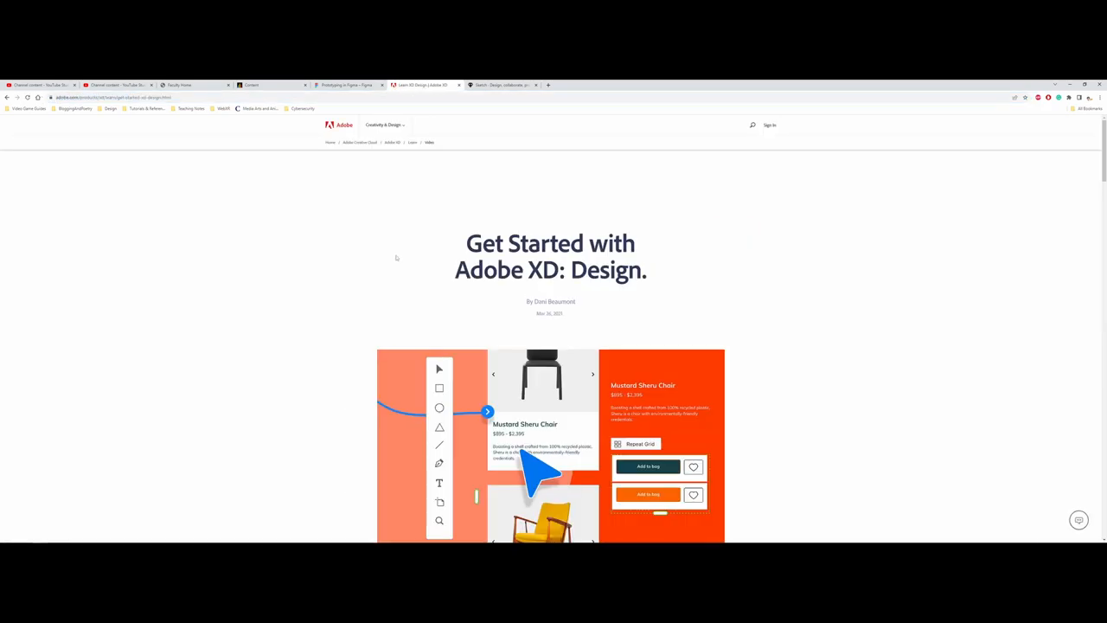
- Scroll the Adobe XD Get Started tutorial down through Steps 02 to 05 Final touches
scroll("down", 3)
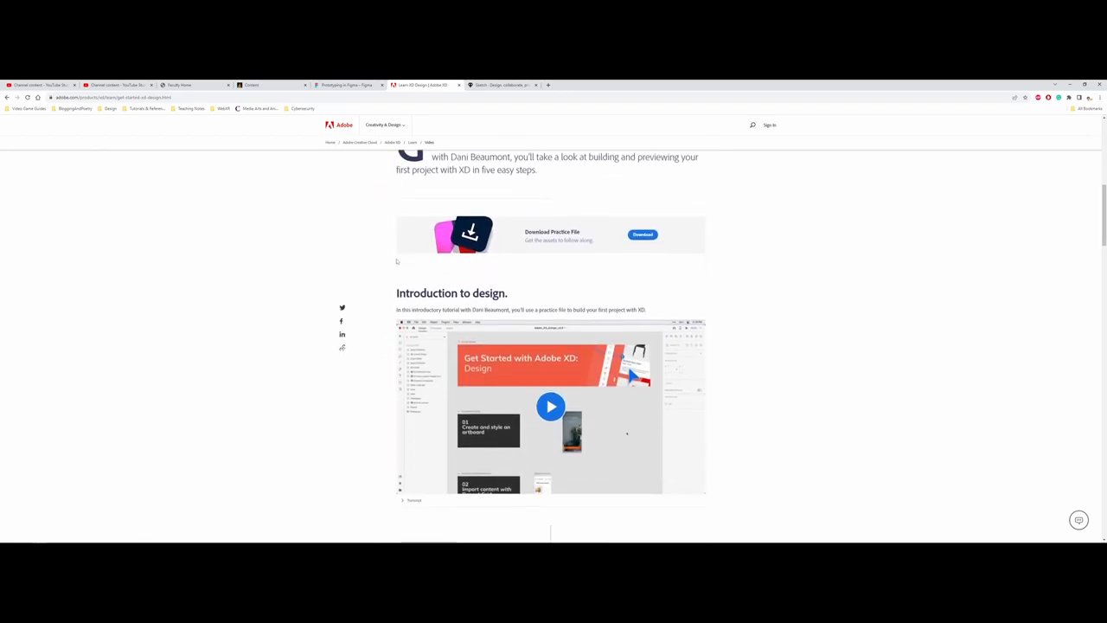
scroll("down", 3)
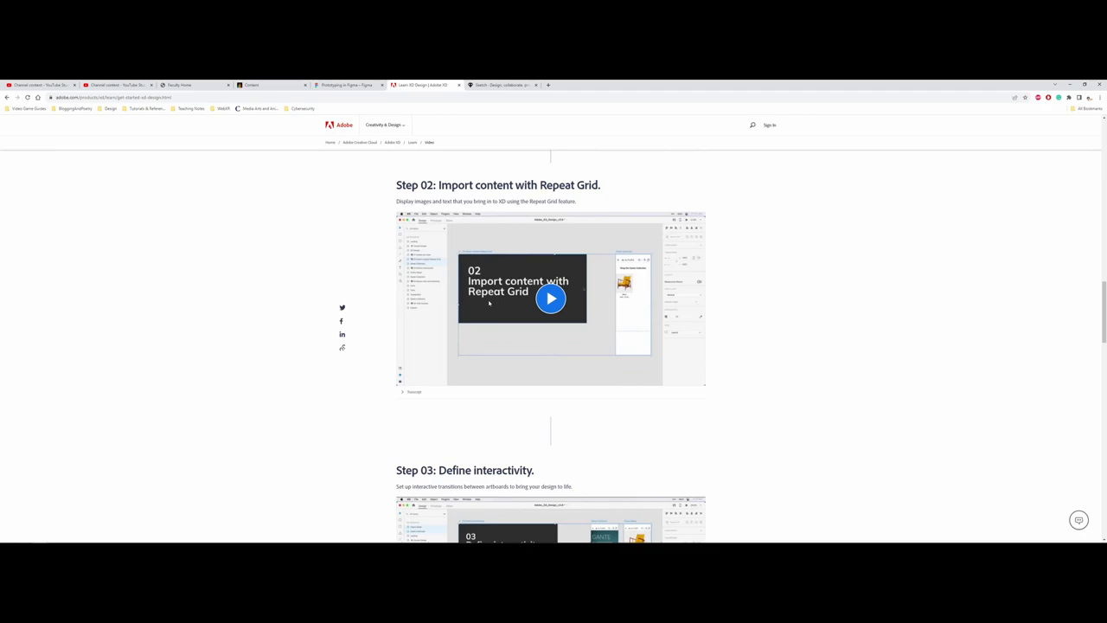
scroll("down", 3)
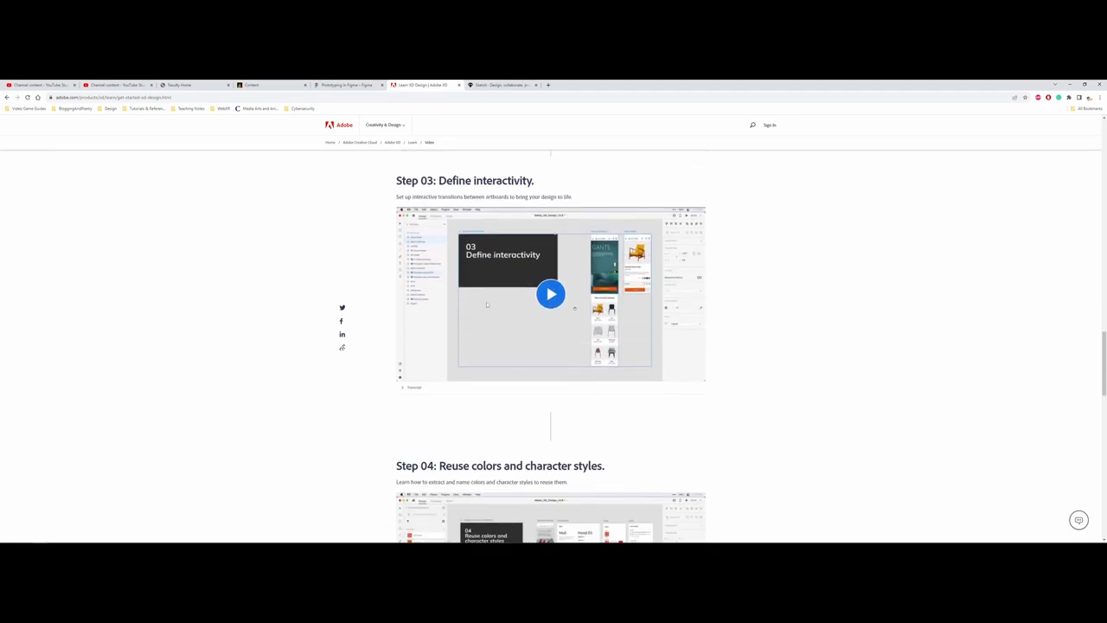
scroll("down", 3)
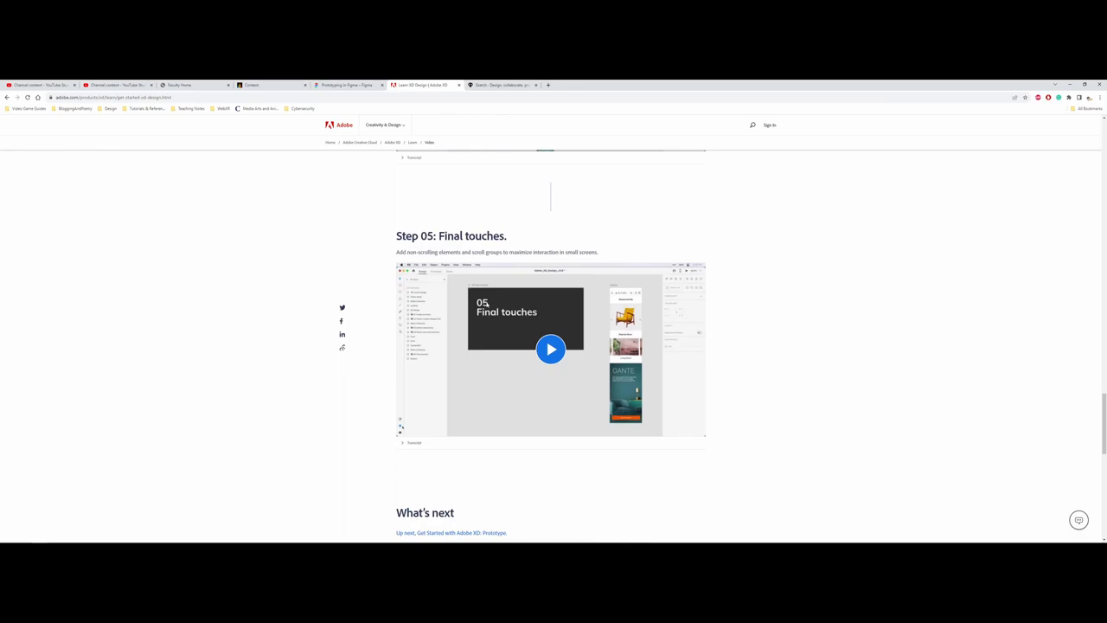
mouse_move(439, 224)
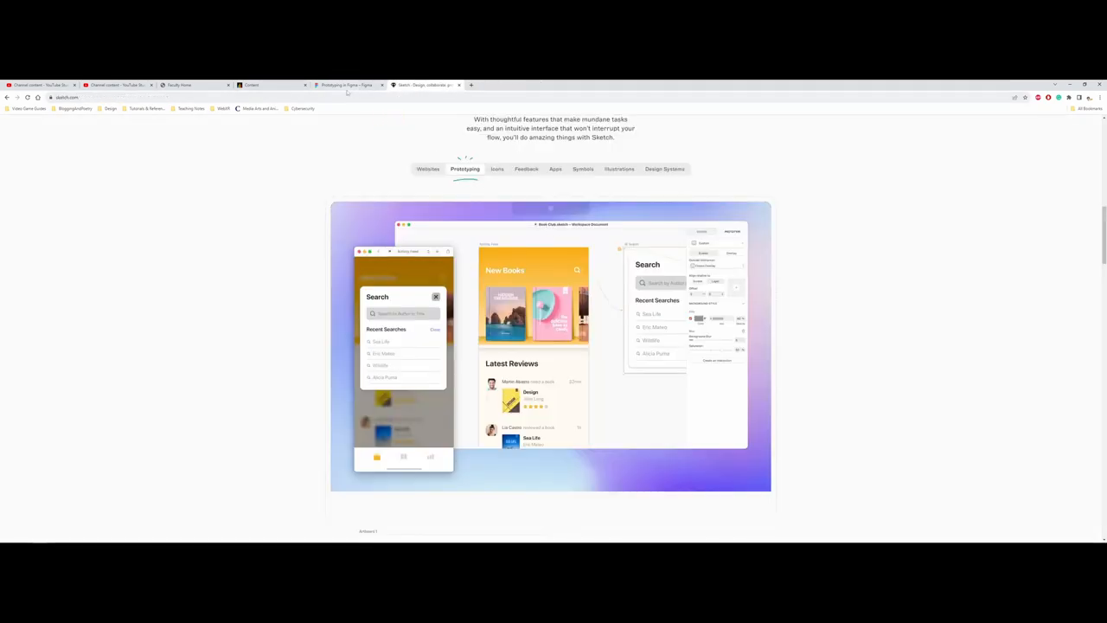
- Return to the 'Prototyping in Figma' design file in the editor
left_click(346, 84)
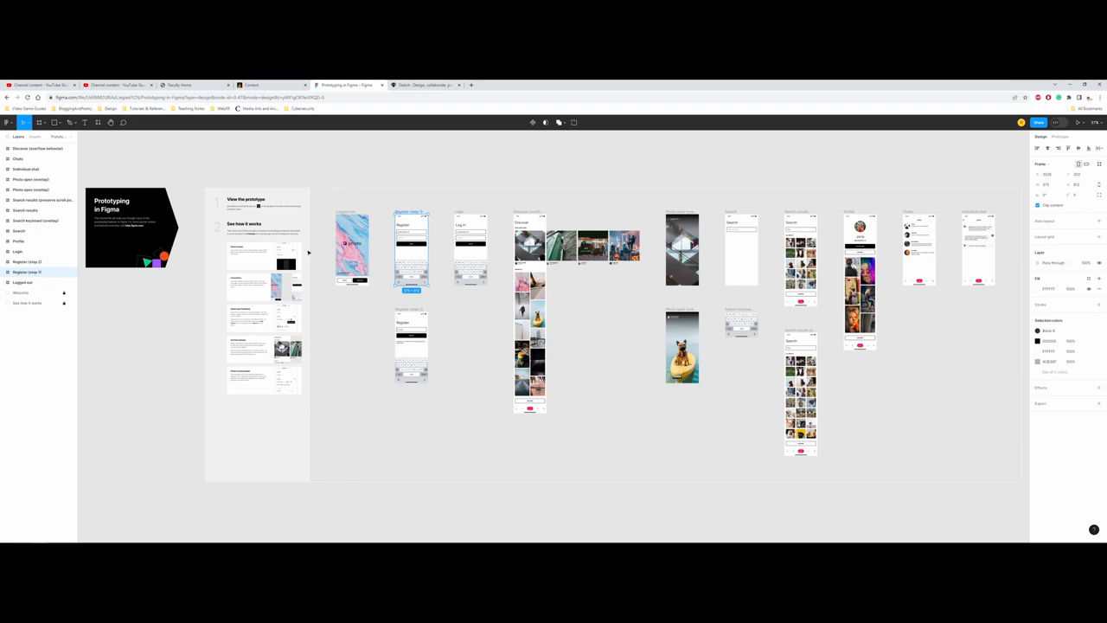
mouse_move(308, 252)
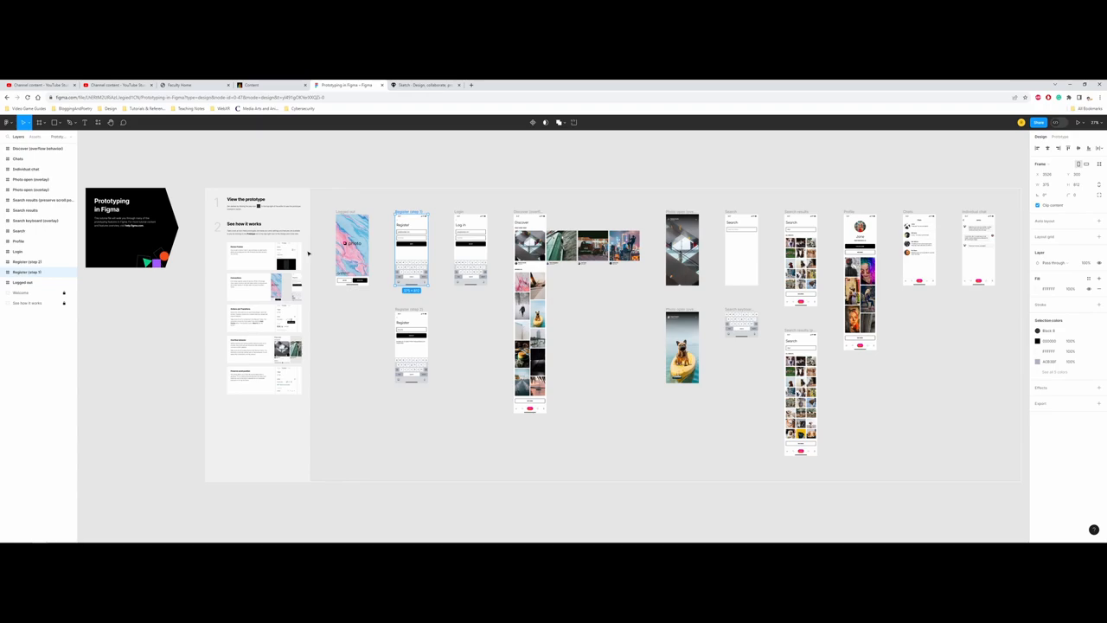